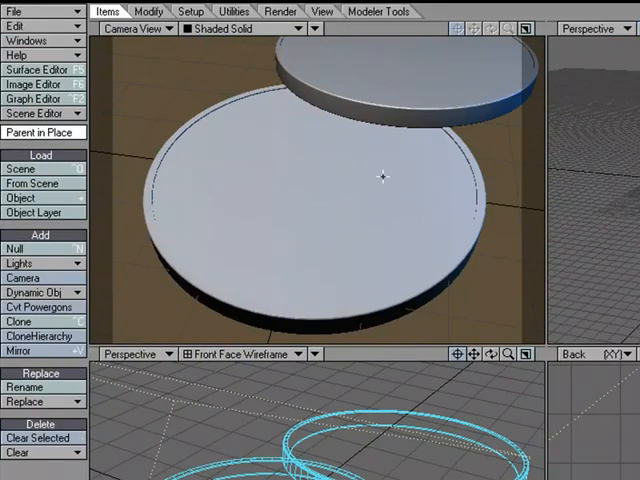
- Review the scene's compositing settings in the Effects panel, then close them
left_click(255, 78)
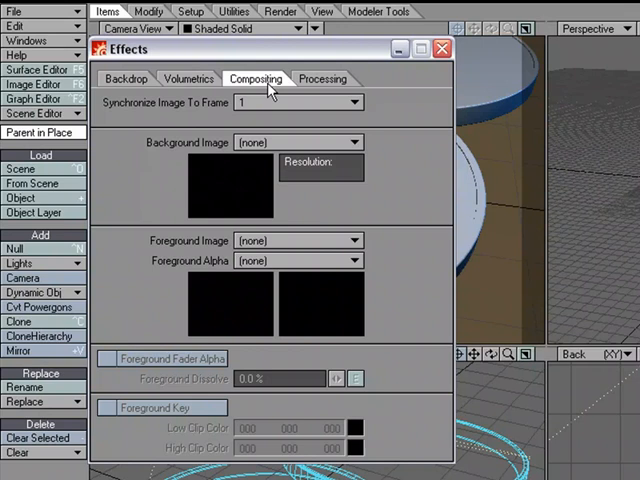
mouse_move(285, 232)
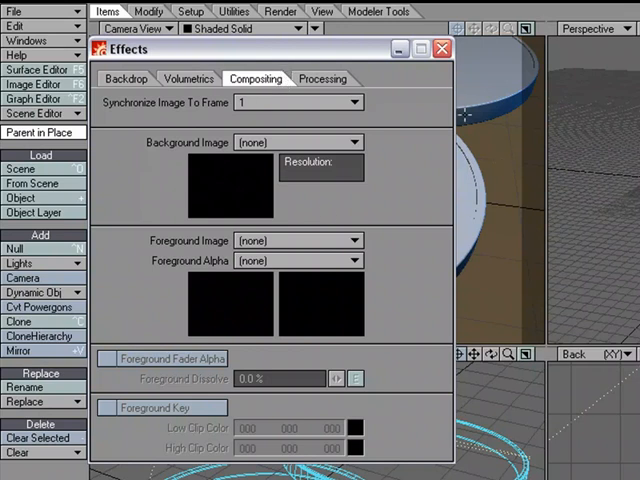
left_click(443, 49)
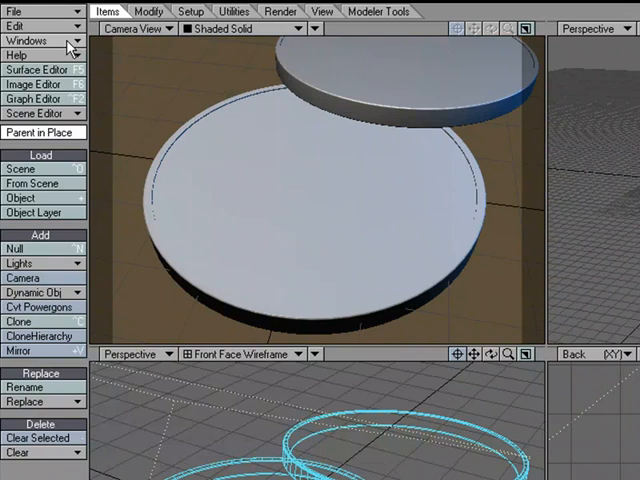
left_click(29, 40)
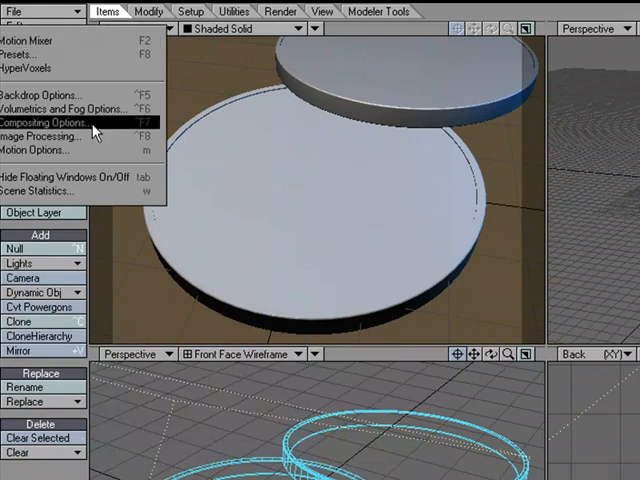
left_click(43, 121)
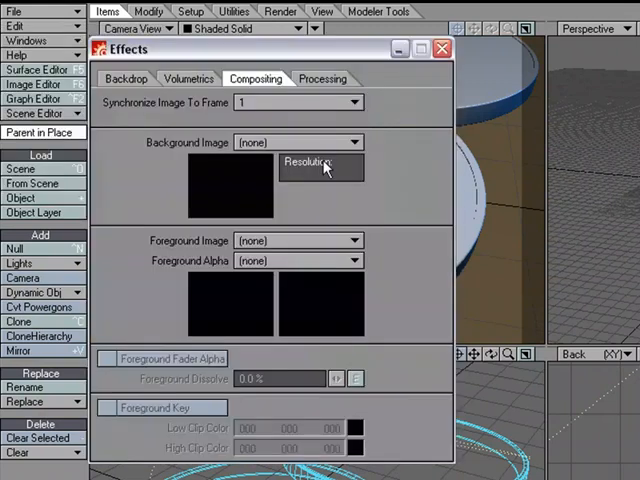
mouse_move(180, 153)
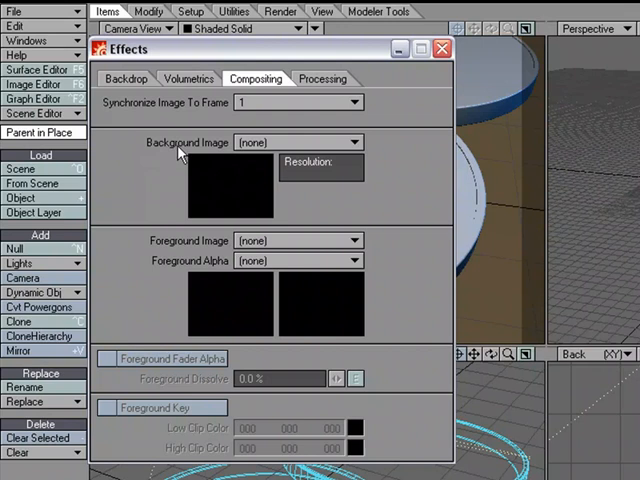
mouse_move(210, 152)
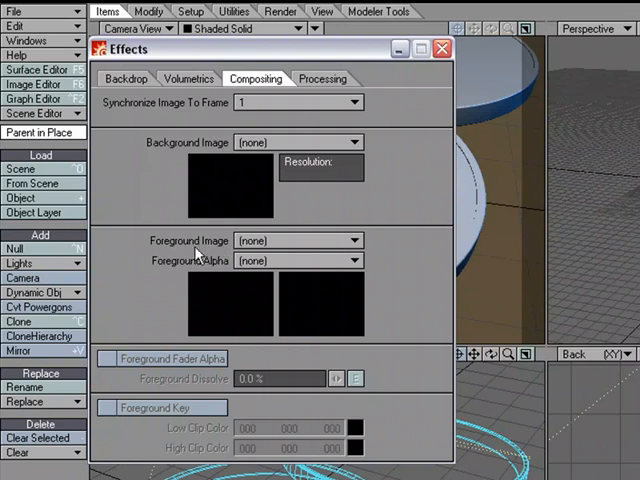
left_click(442, 49)
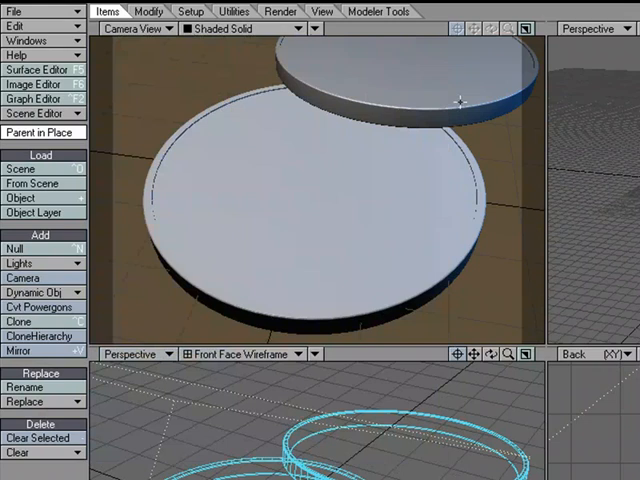
- Load the green-screen actor's first .tga frame into the Image Editor
left_click(33, 84)
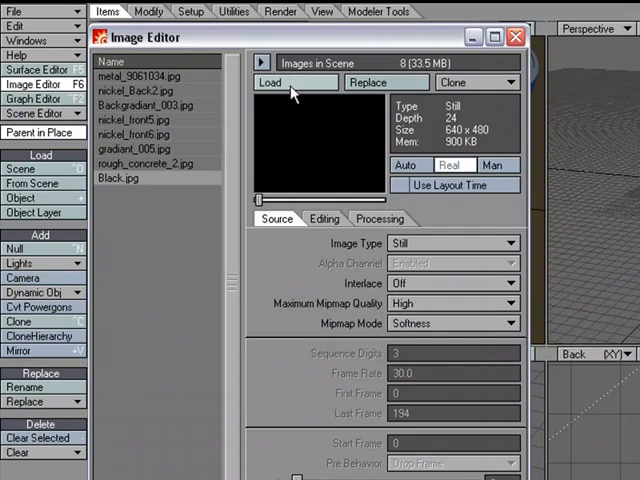
left_click(270, 82)
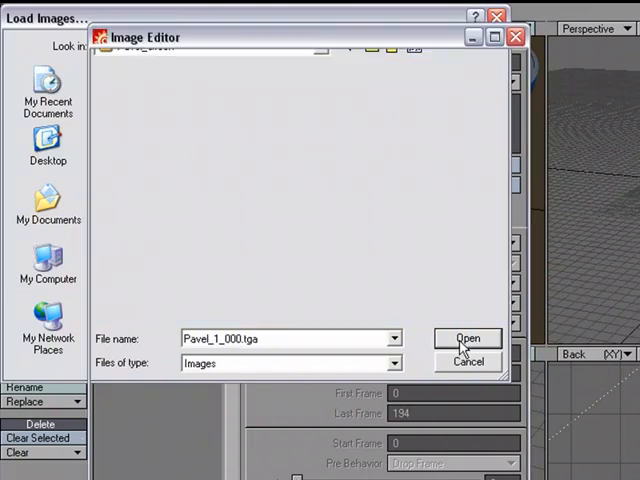
left_click(466, 338)
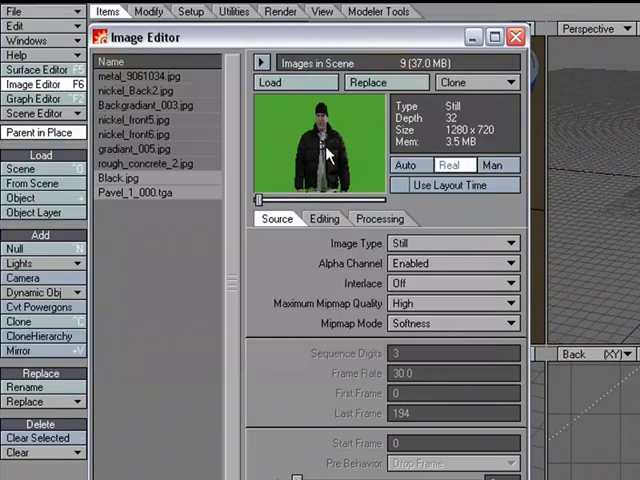
mouse_move(350, 125)
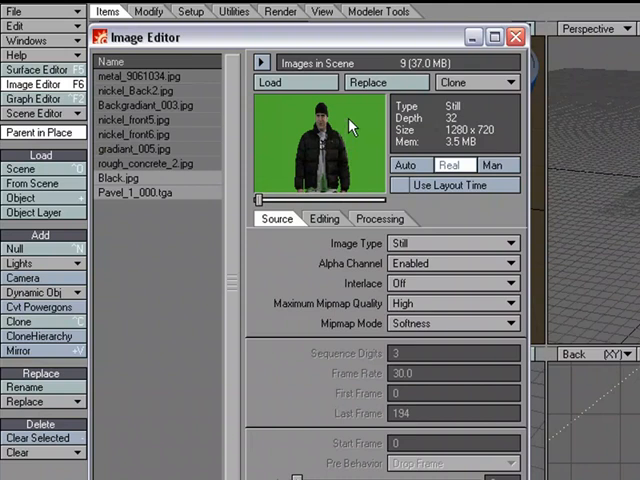
mouse_move(318, 168)
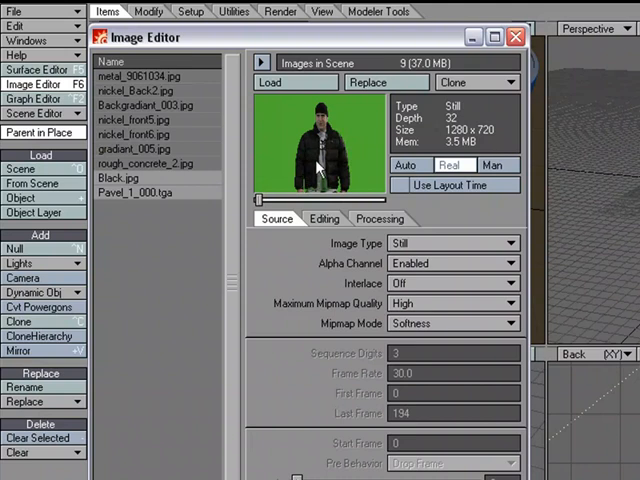
mouse_move(323, 158)
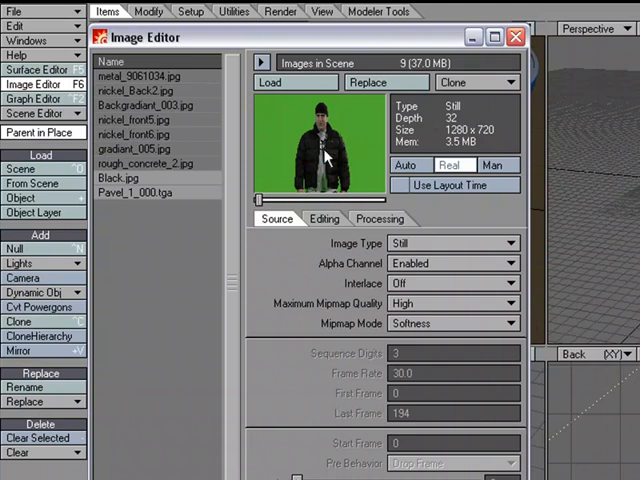
mouse_move(330, 155)
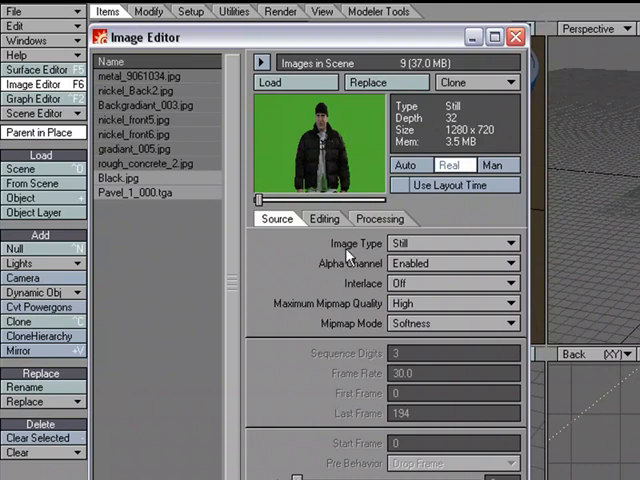
left_click(452, 243)
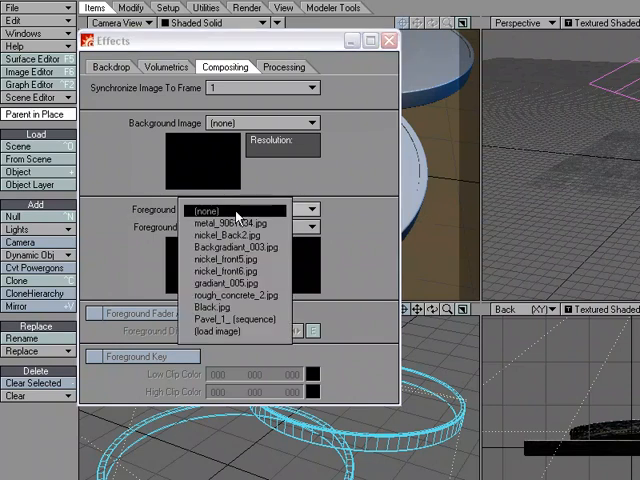
- Choose the actor image sequence from the Foreground Image dropdown
left_click(233, 318)
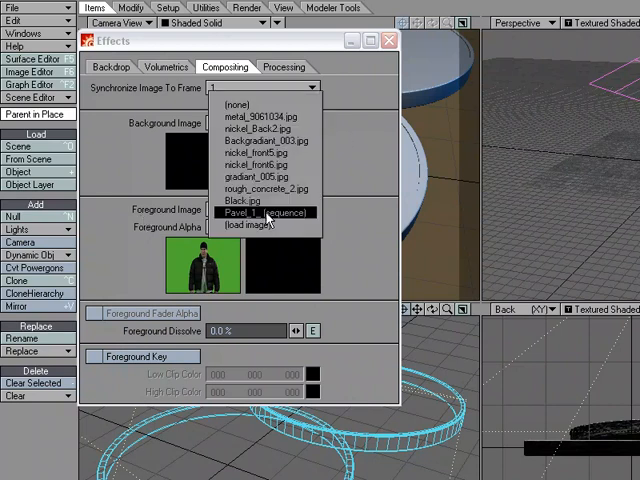
left_click(241, 103)
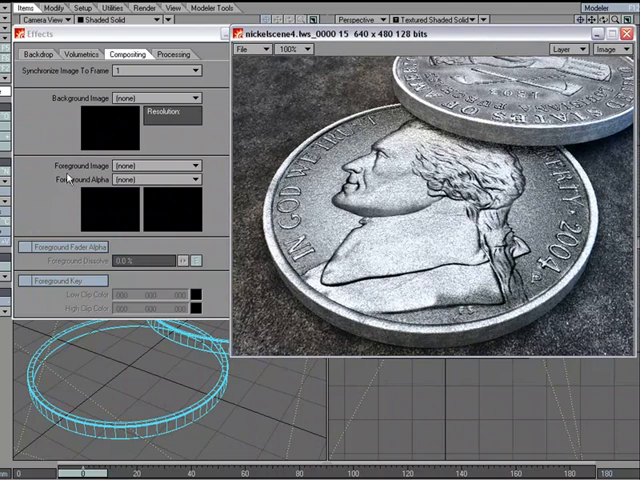
- Set the actor sequence as Foreground Image and view the re-rendered frame
left_click(190, 177)
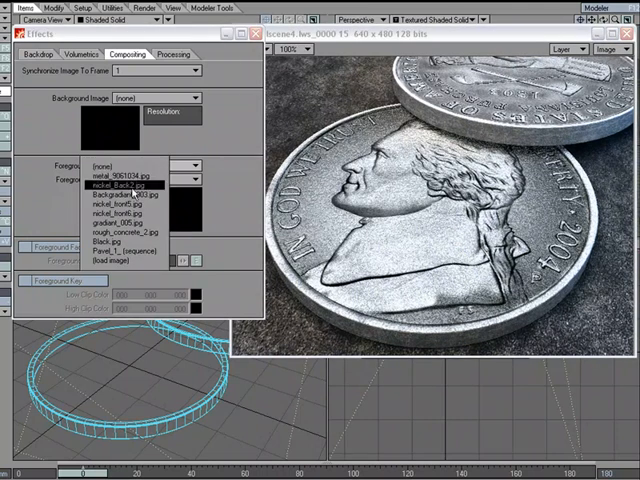
left_click(123, 250)
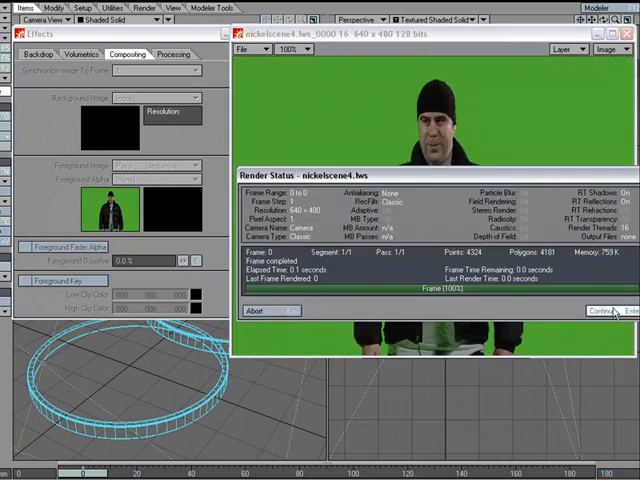
left_click(613, 311)
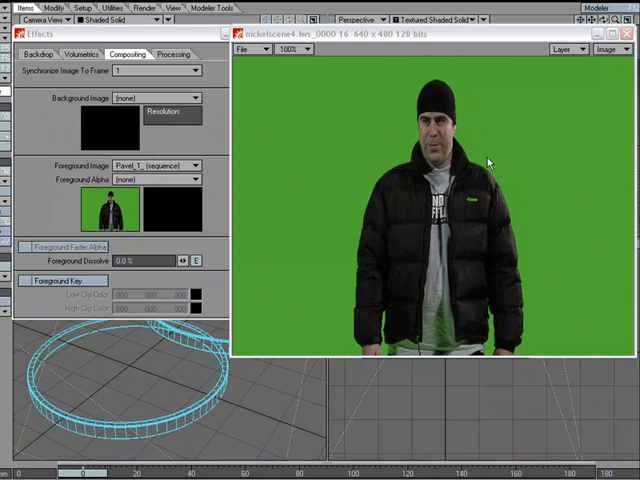
mouse_move(336, 210)
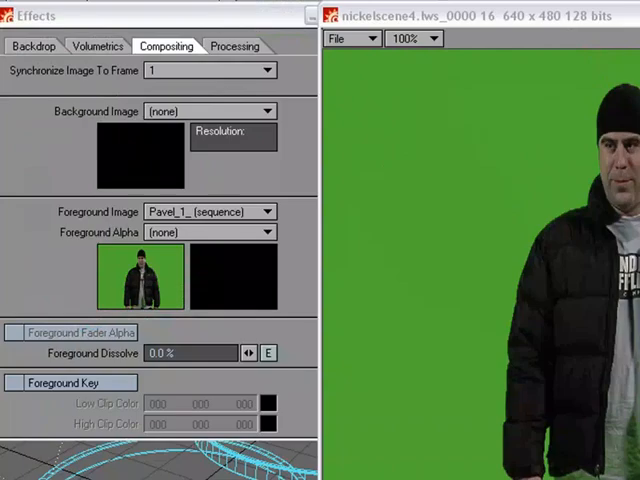
mouse_move(418, 163)
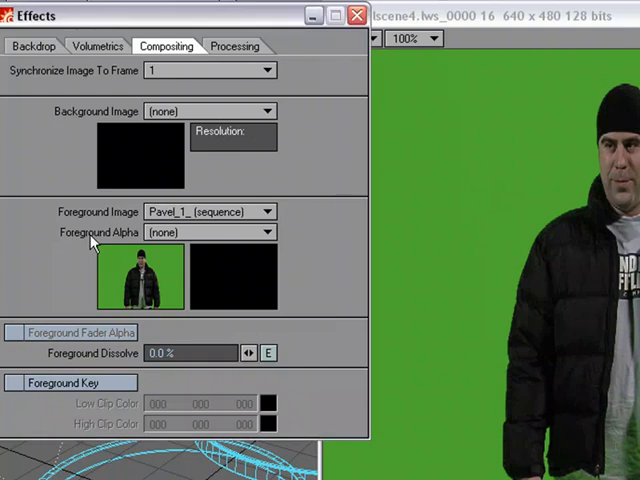
left_click(270, 232)
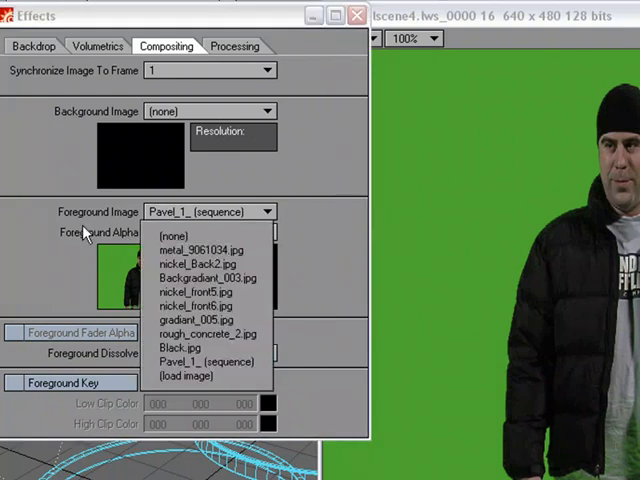
left_click(173, 235)
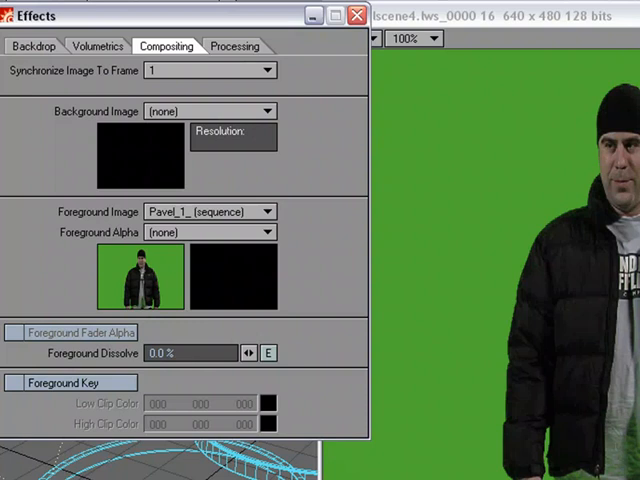
mouse_move(508, 205)
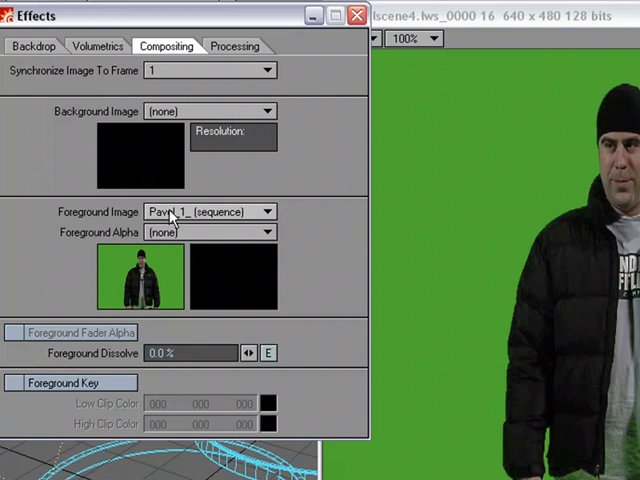
mouse_move(180, 278)
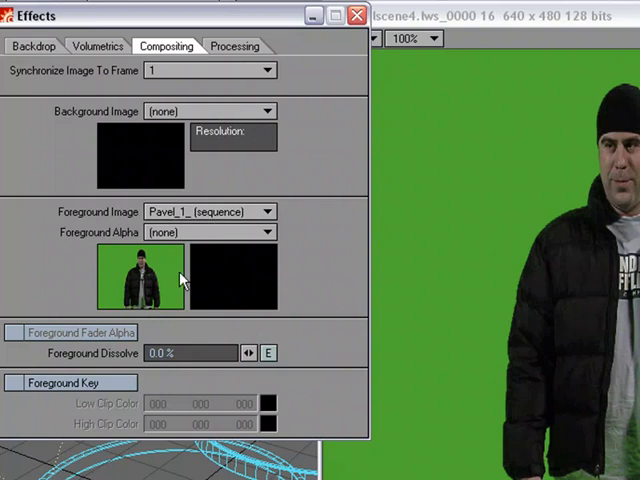
mouse_move(140, 355)
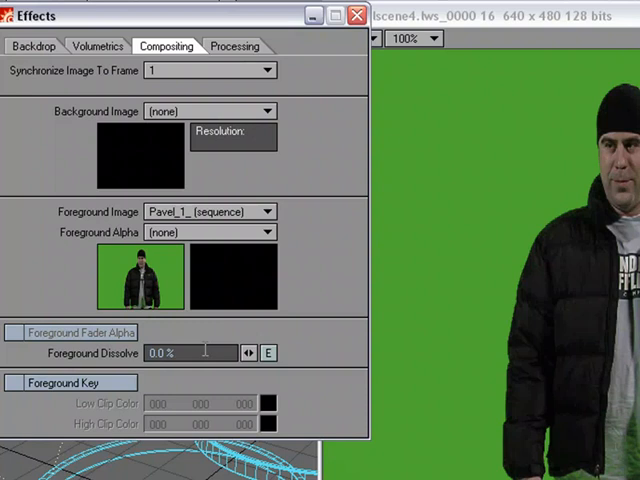
mouse_move(540, 152)
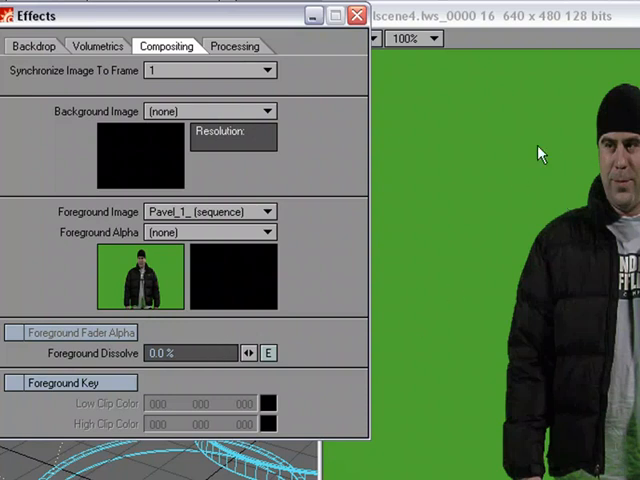
mouse_move(253, 258)
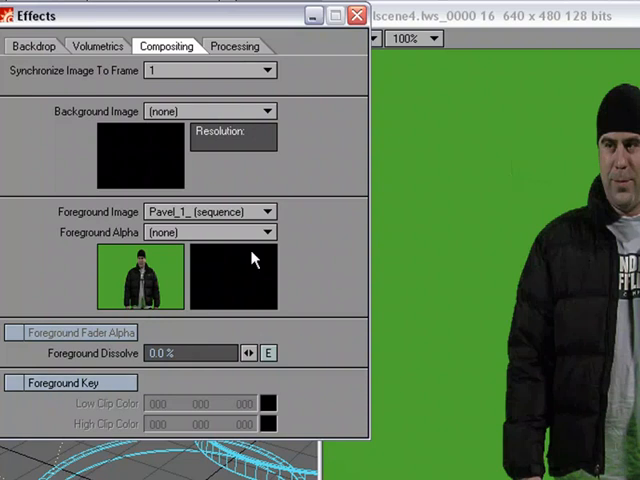
mouse_move(150, 393)
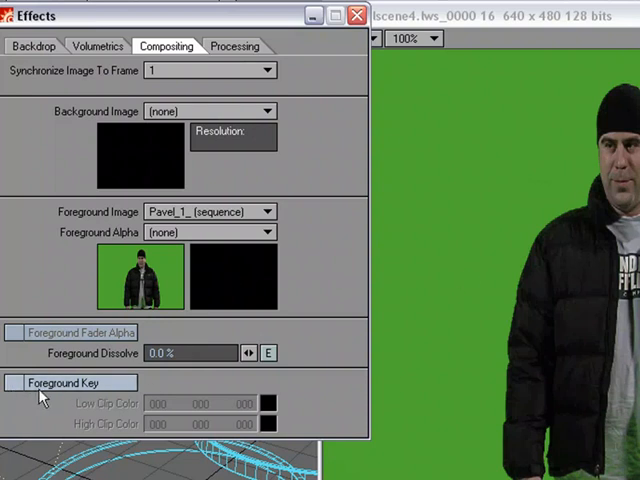
- Enable Foreground Key so the Low and High Clip Color fields unlock
left_click(14, 382)
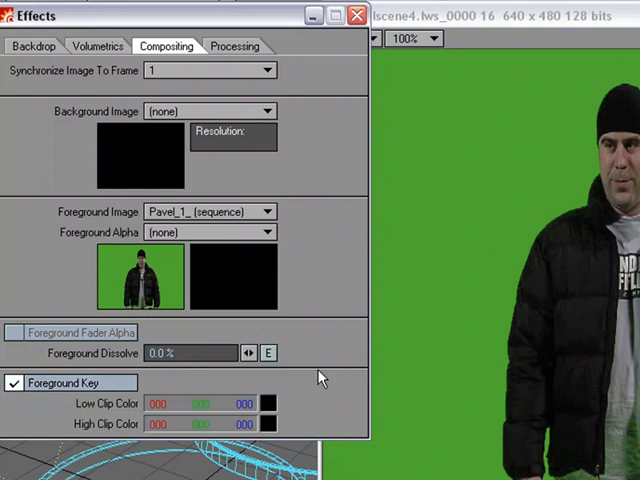
mouse_move(428, 180)
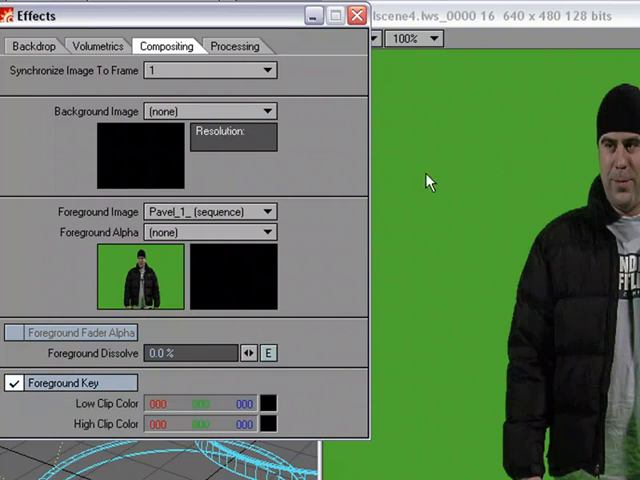
mouse_move(460, 163)
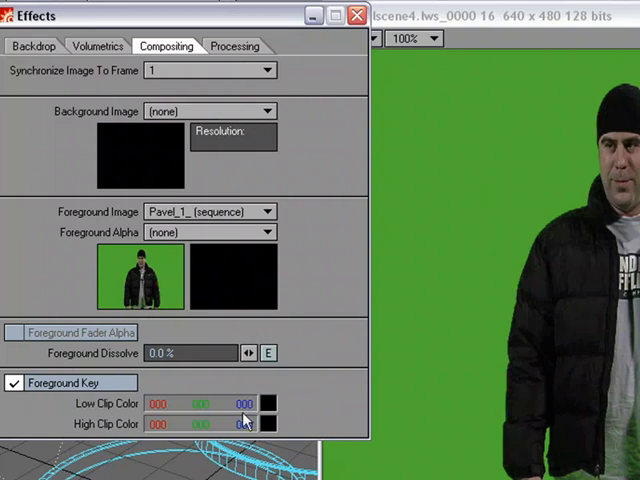
mouse_move(386, 338)
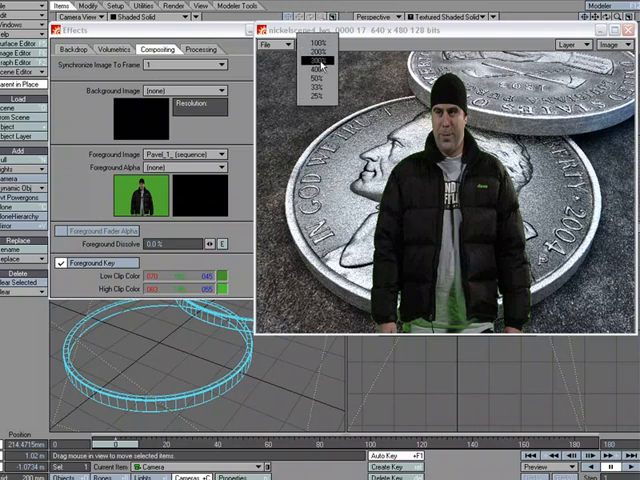
- View the keyed render of the actor over the coins at 100% size
left_click(300, 55)
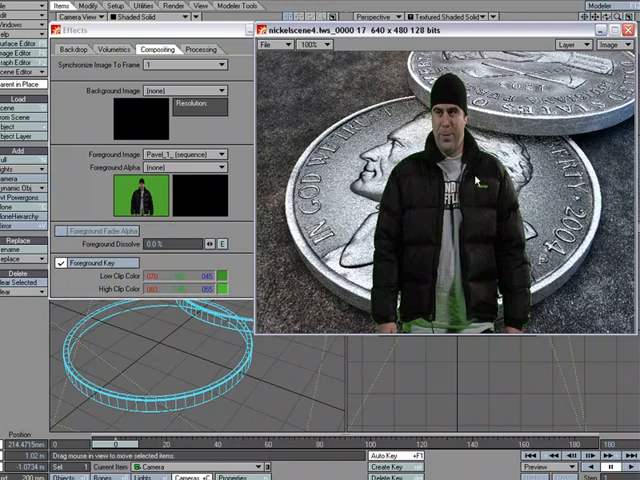
mouse_move(410, 217)
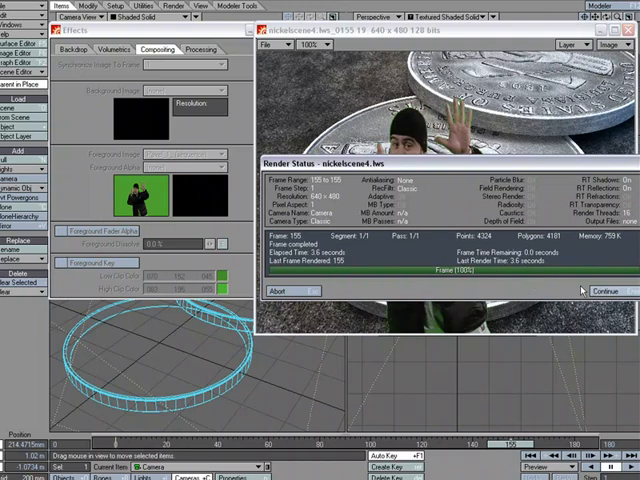
- Dismiss Render Status to view frame 155 with the waving actor keyed in
left_click(602, 290)
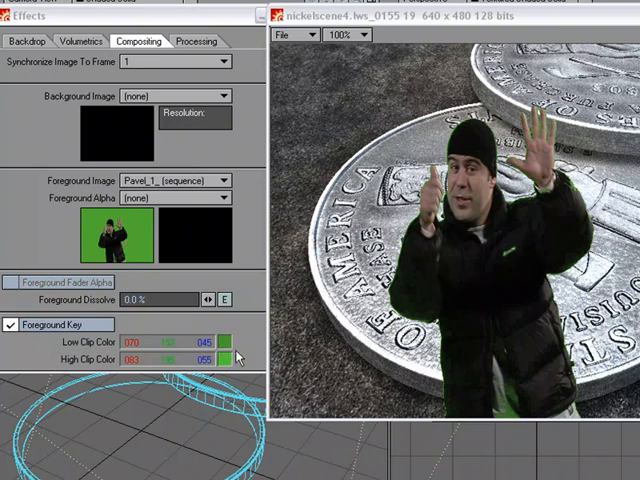
mouse_move(263, 347)
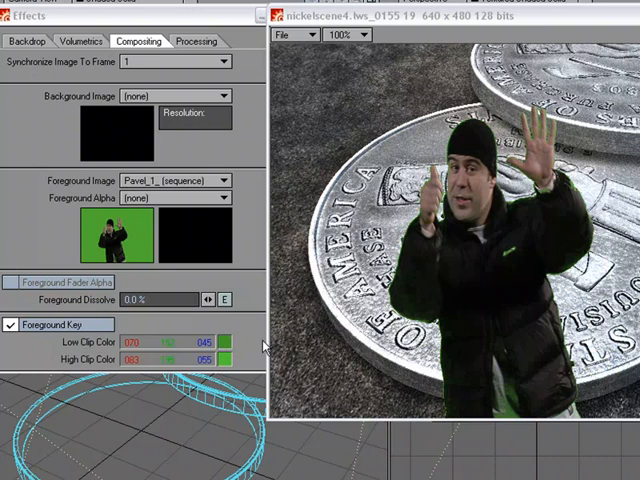
mouse_move(368, 140)
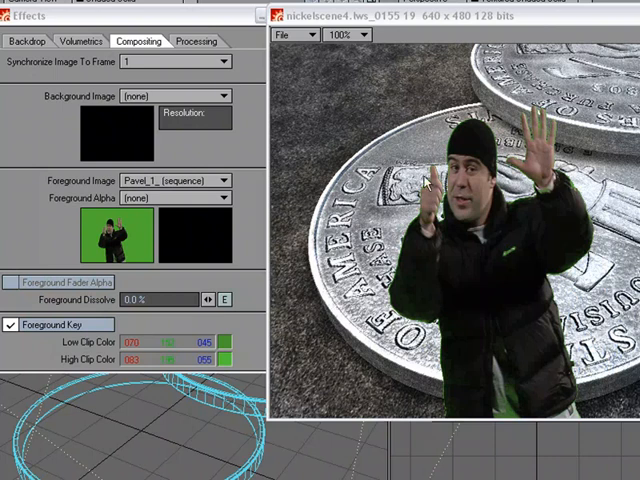
mouse_move(250, 160)
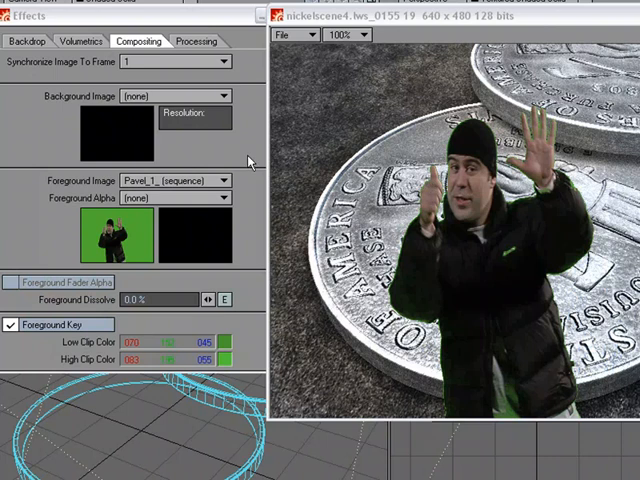
mouse_move(135, 186)
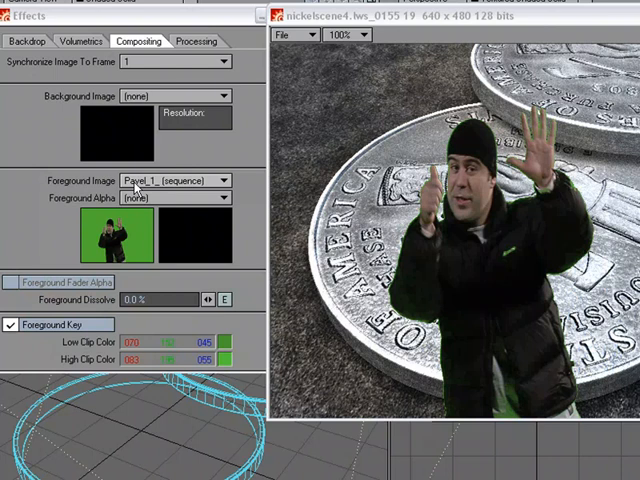
mouse_move(140, 192)
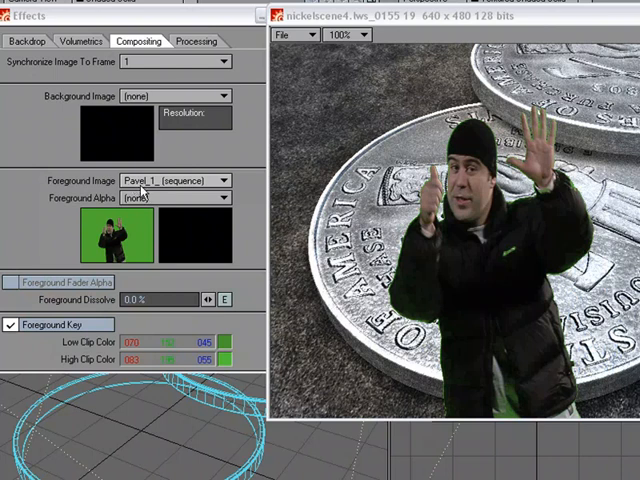